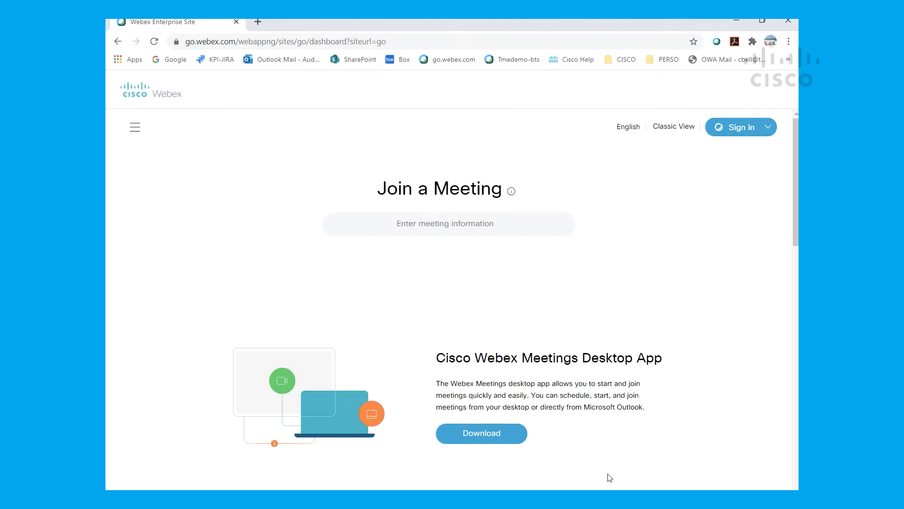
Sign in to the Webex site and start a Personal Room meeting.
click(740, 127)
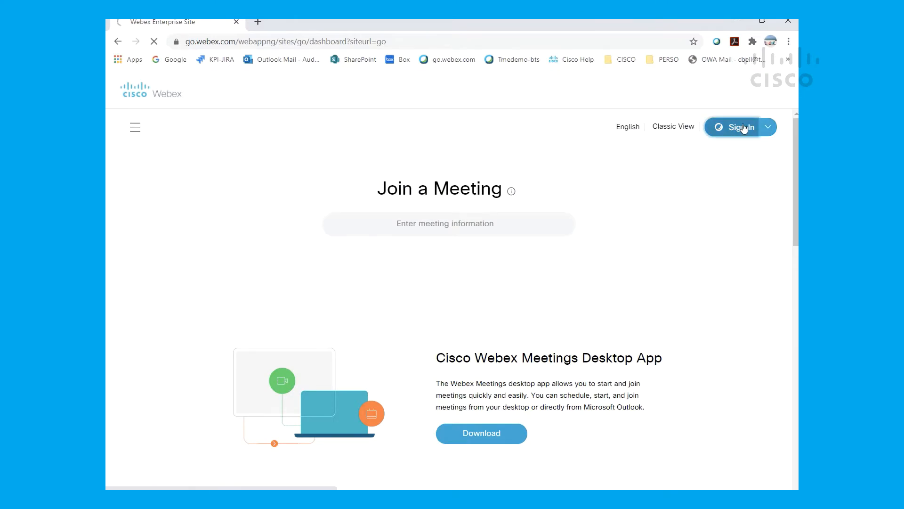
click(740, 127)
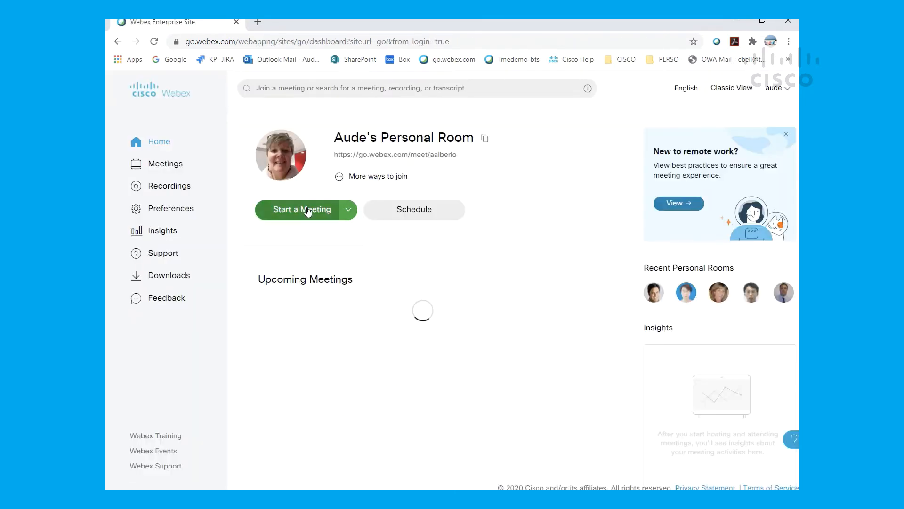
click(301, 209)
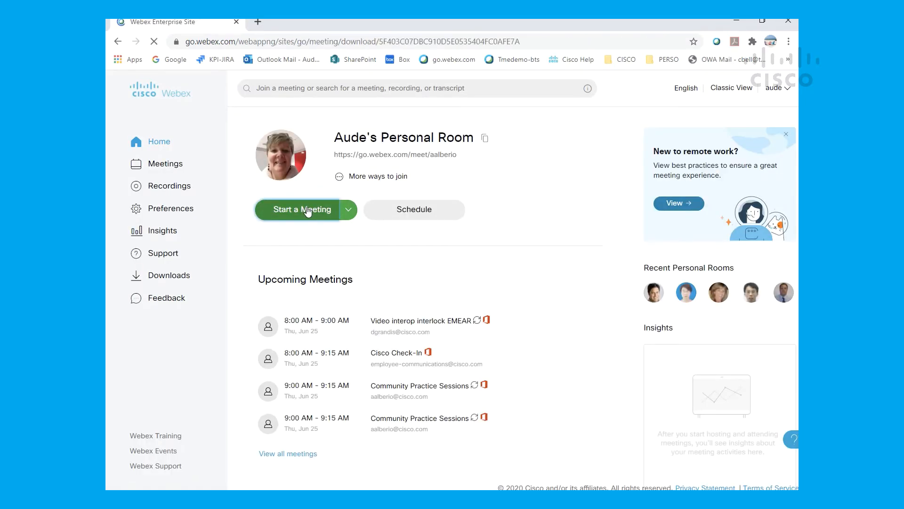
Open the meeting in the desktop app and show the virtual background options.
click(300, 209)
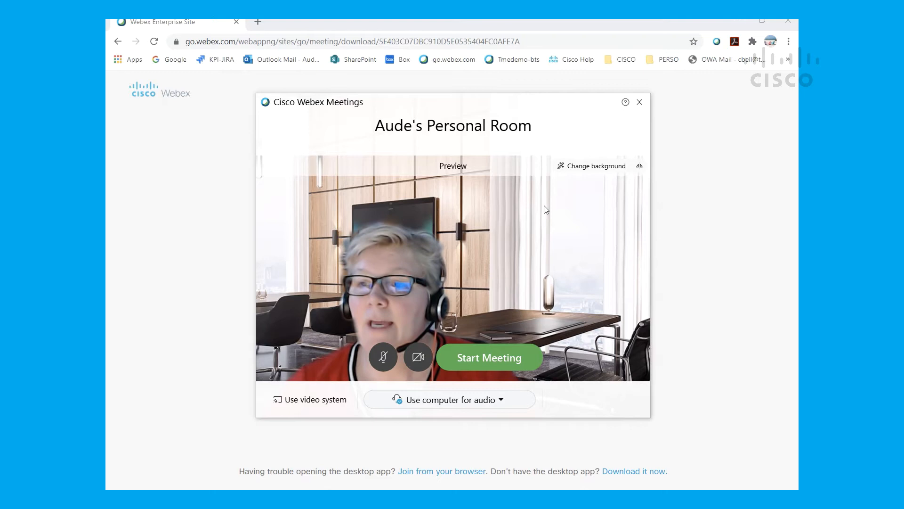
mouse_move(549, 206)
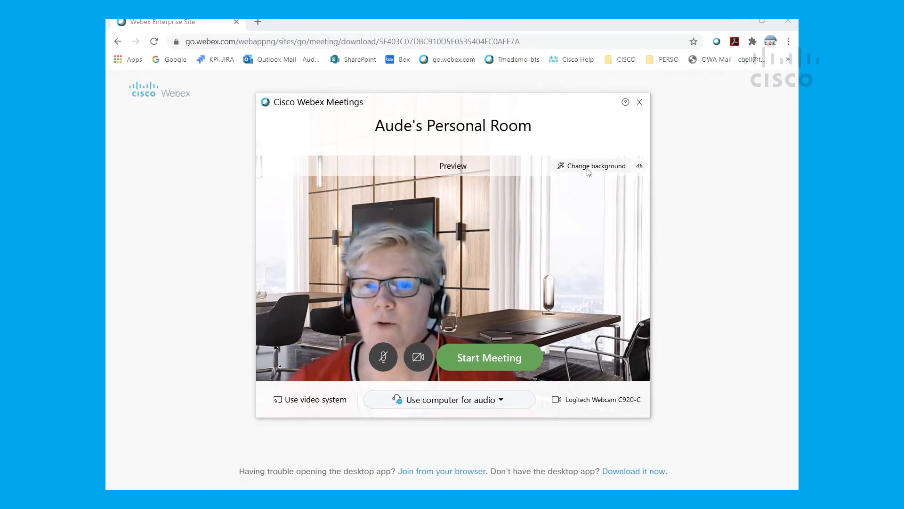
mouse_move(595, 165)
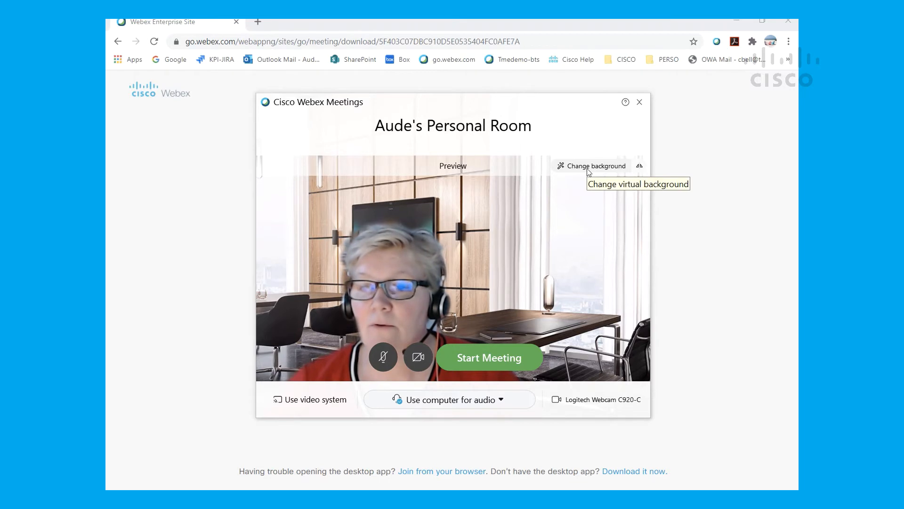
click(594, 167)
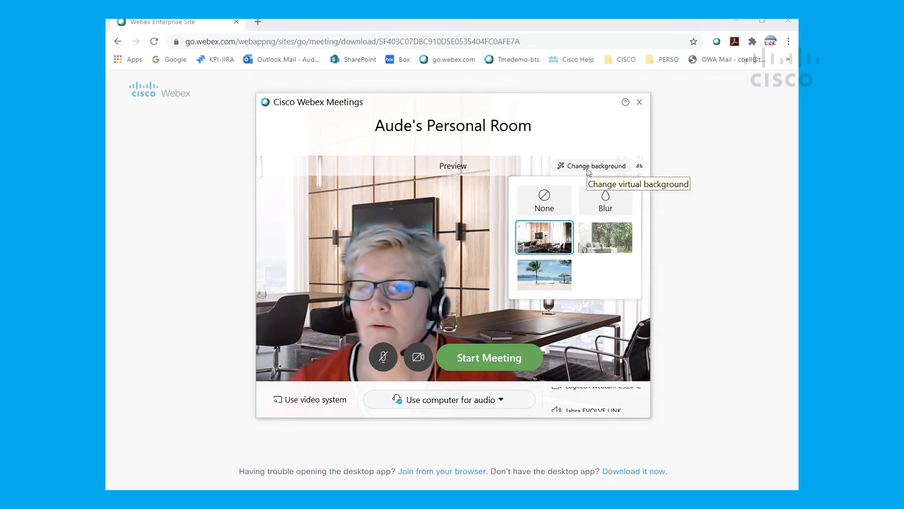
Try Blur and office, then pick the forest background and start the meeting.
click(605, 200)
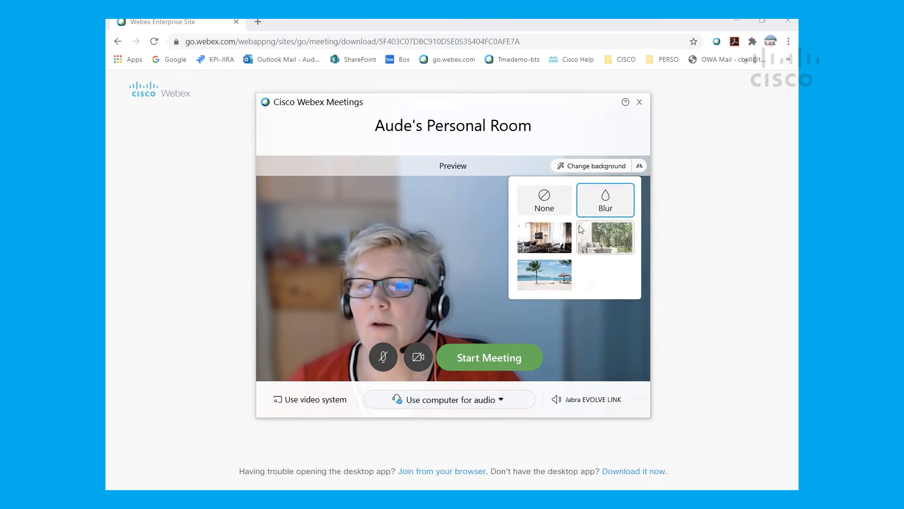
click(544, 237)
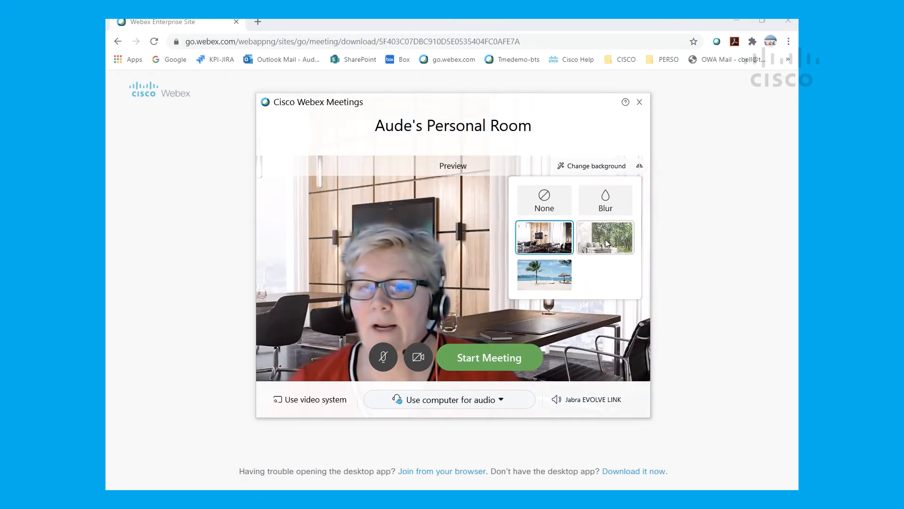
click(605, 236)
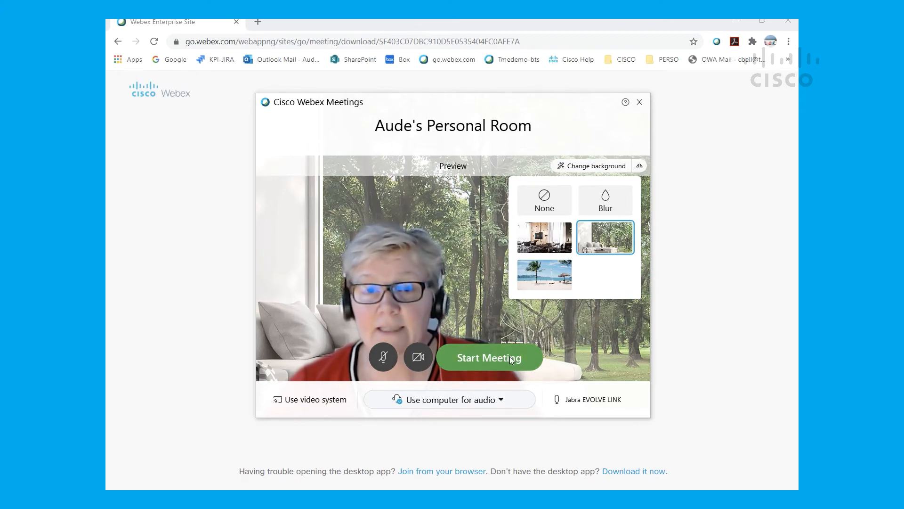
click(489, 357)
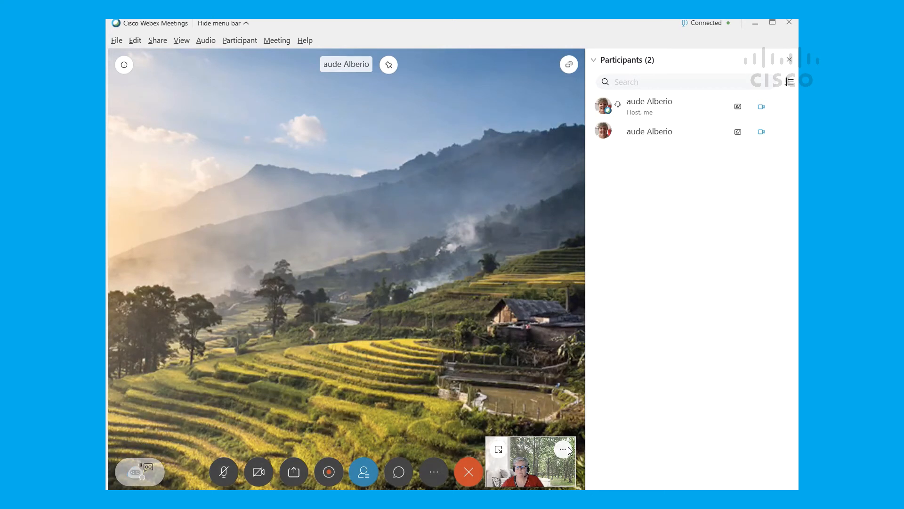
Apply the office background from camera settings, then close the Camera dialog.
click(565, 449)
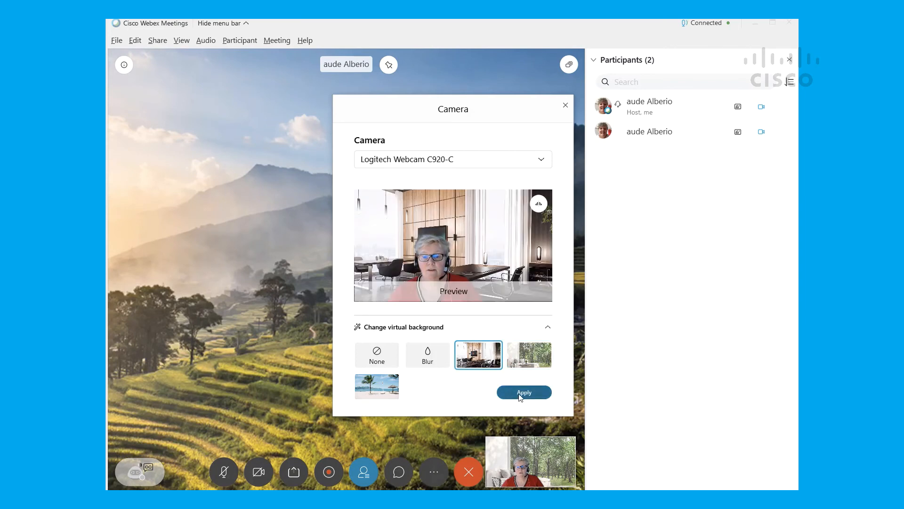
click(524, 393)
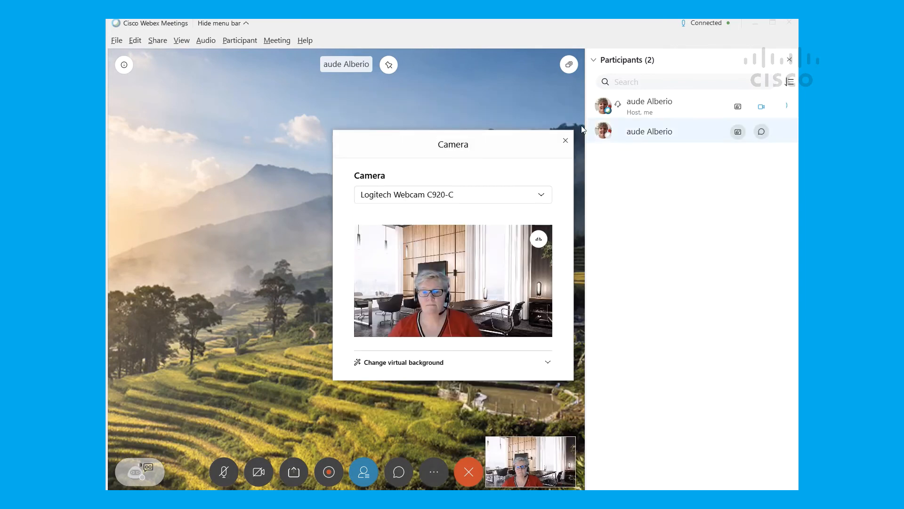
click(565, 140)
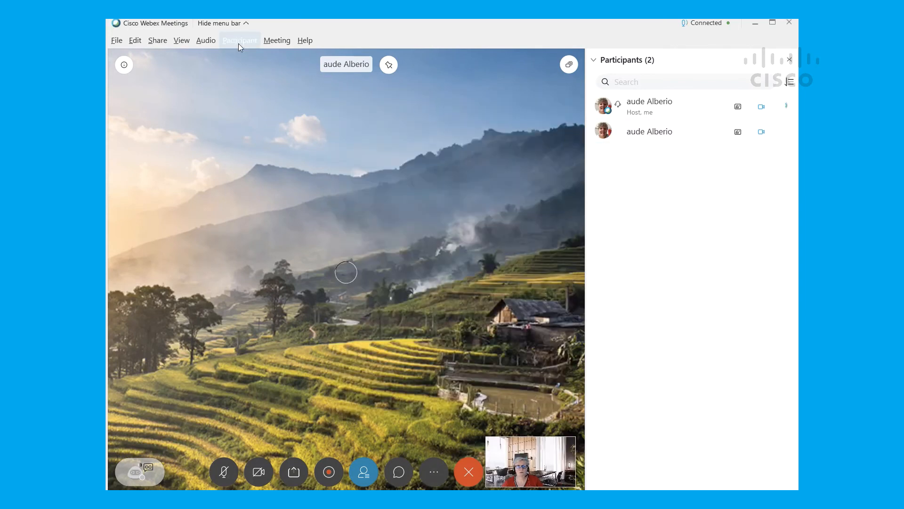
Reapply the forest background via Audio > Change Virtual Background.
click(206, 41)
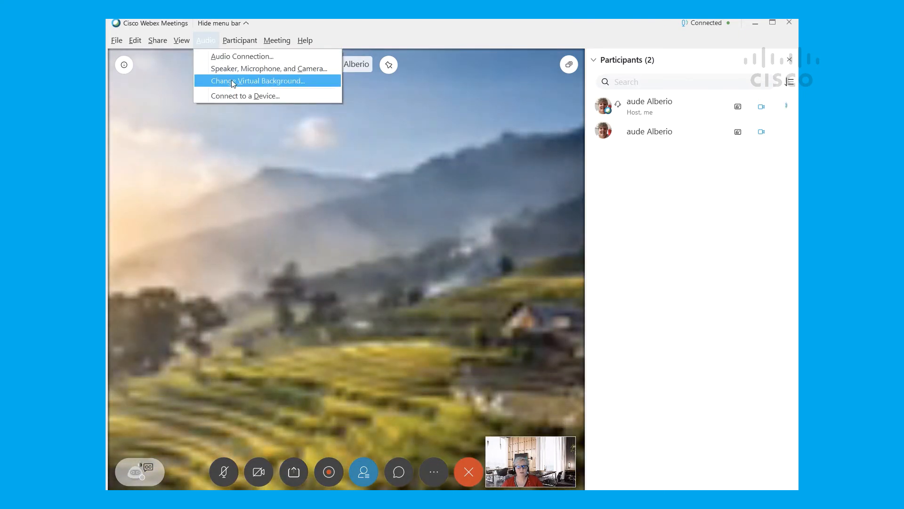
click(257, 81)
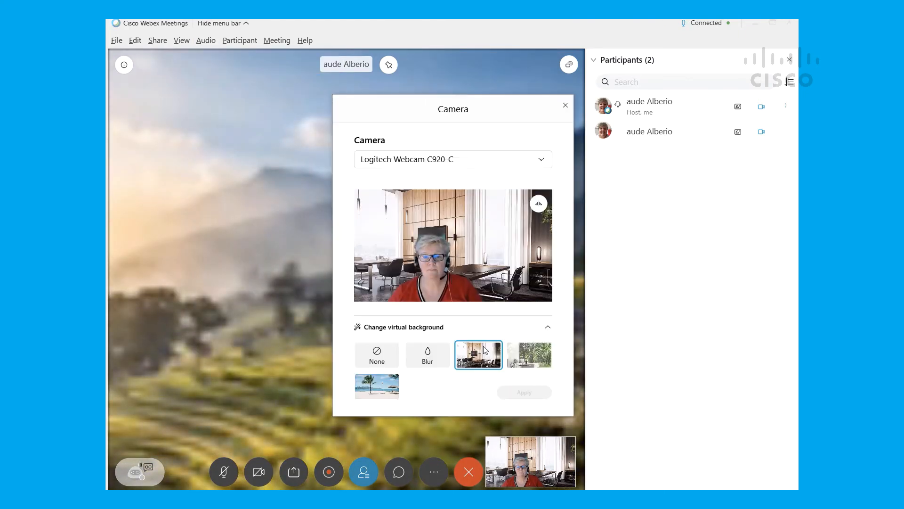
click(529, 354)
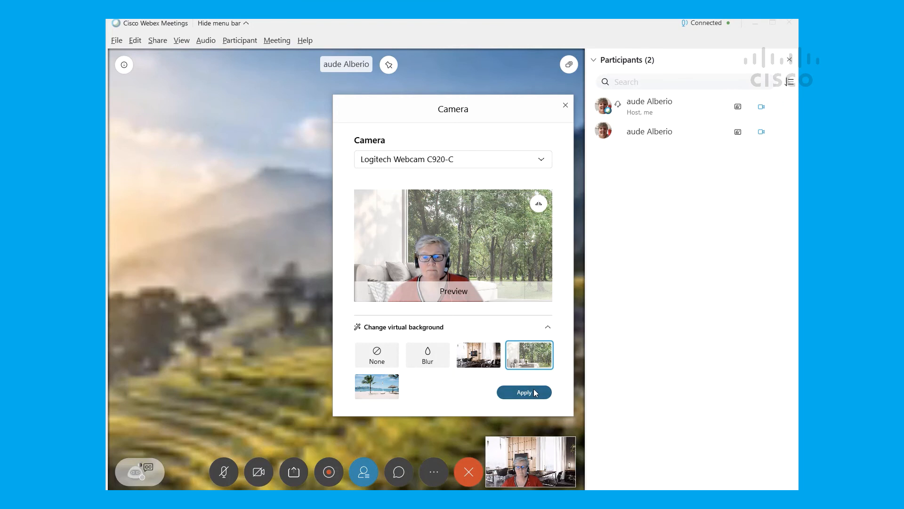
click(523, 392)
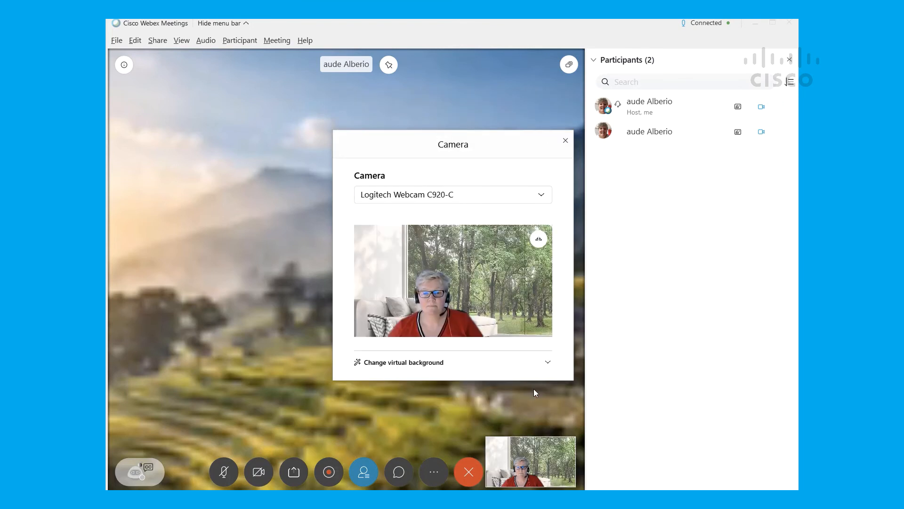